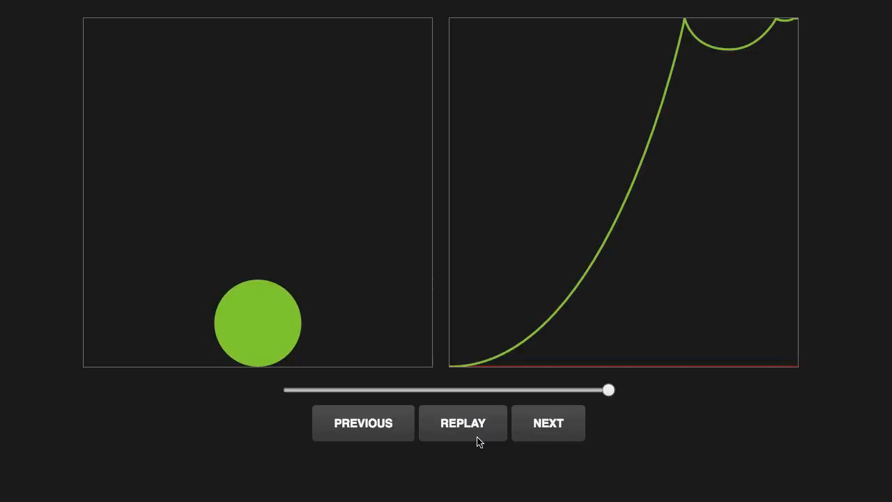
- Advance to the next easing preset, a curve with multiple decaying bounce peaks
click(549, 424)
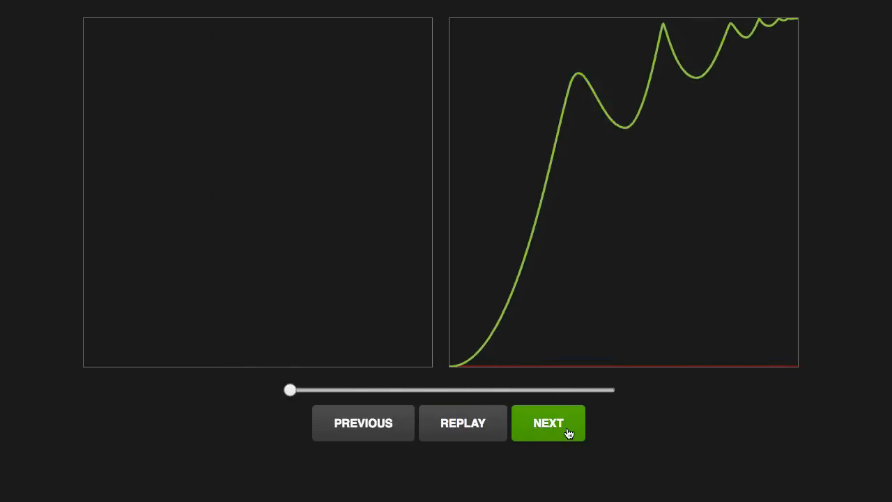
- Load the squash-and-stretch bounce preset and replay its overshooting curve beside the ball
click(549, 424)
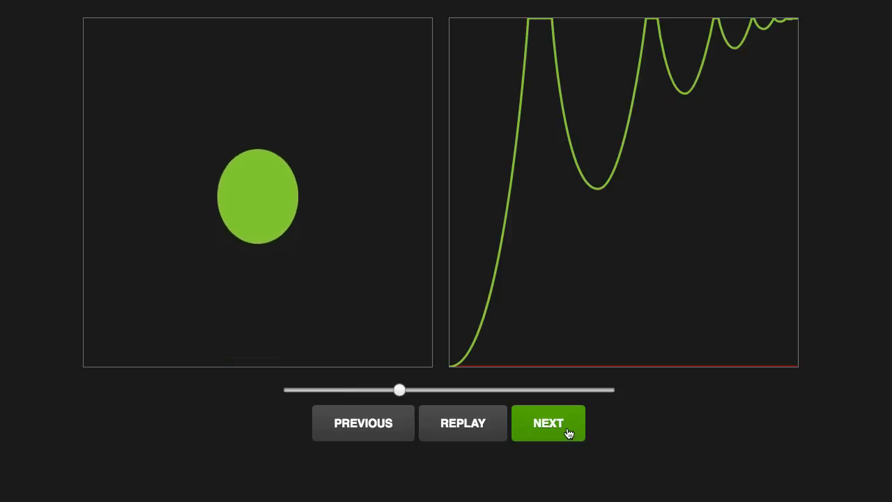
click(549, 424)
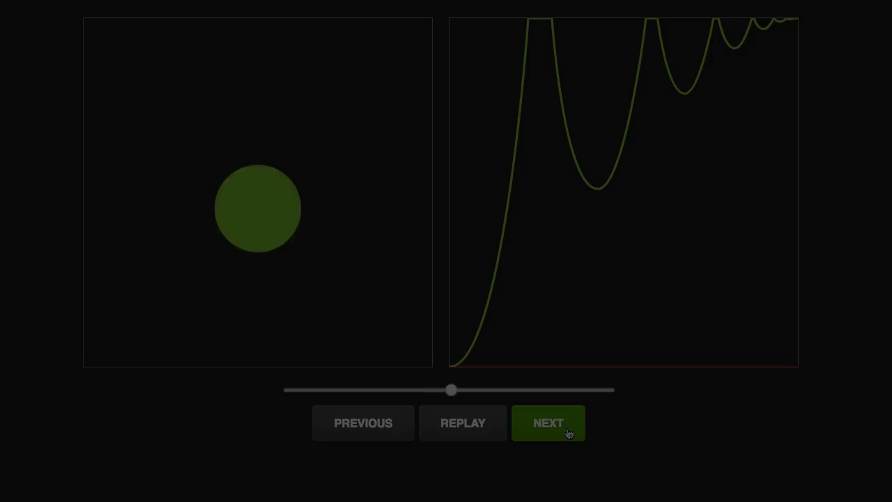